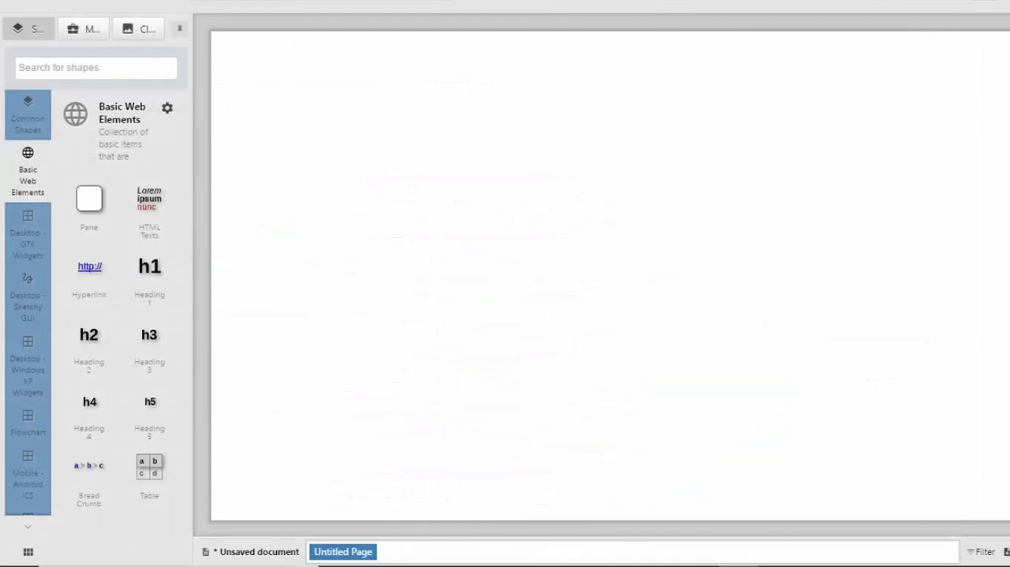
{"action": "mouse_move", "coordinate": [342, 288]}
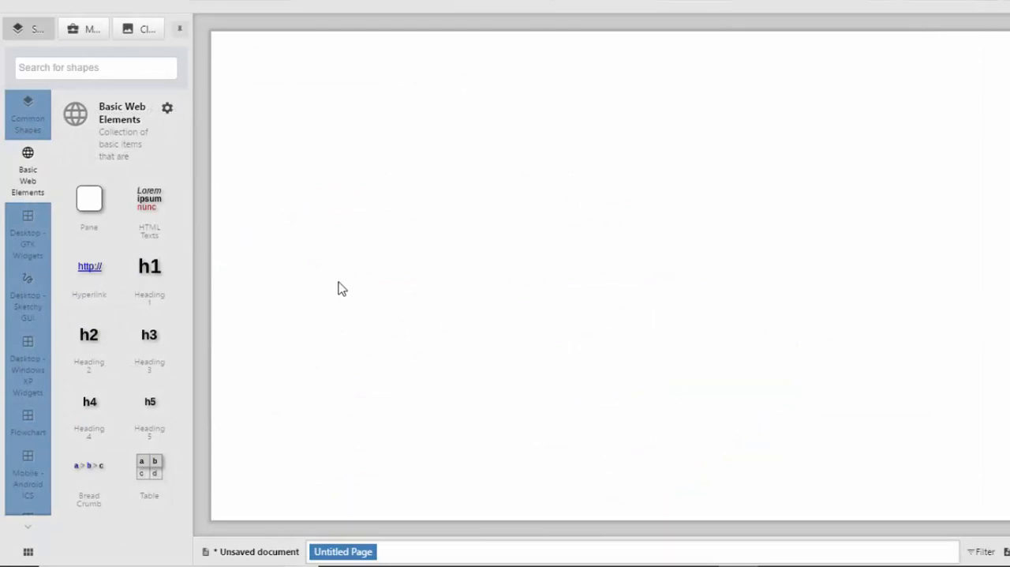
Drag a Heading 1 reading ZAPTEST to the top left and a Heading 2 reading Login to the top right.
{"action": "left_click_drag", "start_coordinate": [149, 266], "coordinate": [361, 119]}
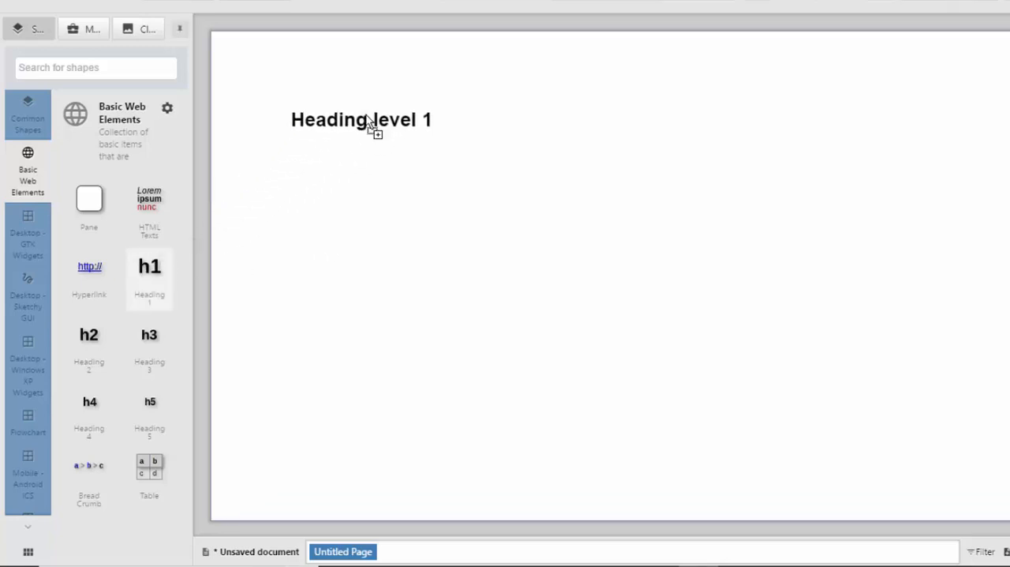
{"action": "type", "text": "ZAPTEST"}
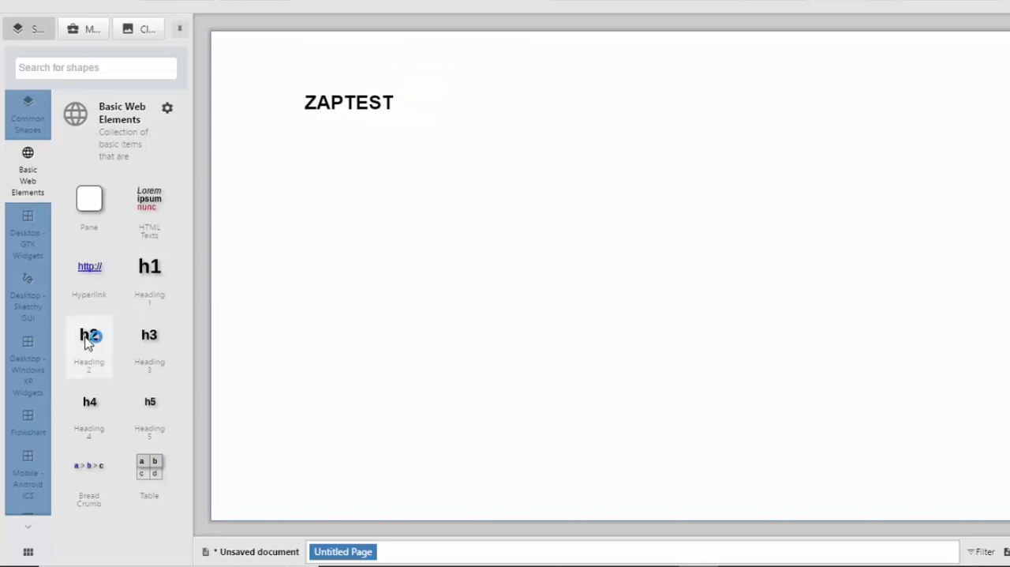
{"action": "left_click_drag", "start_coordinate": [90, 335], "coordinate": [840, 98]}
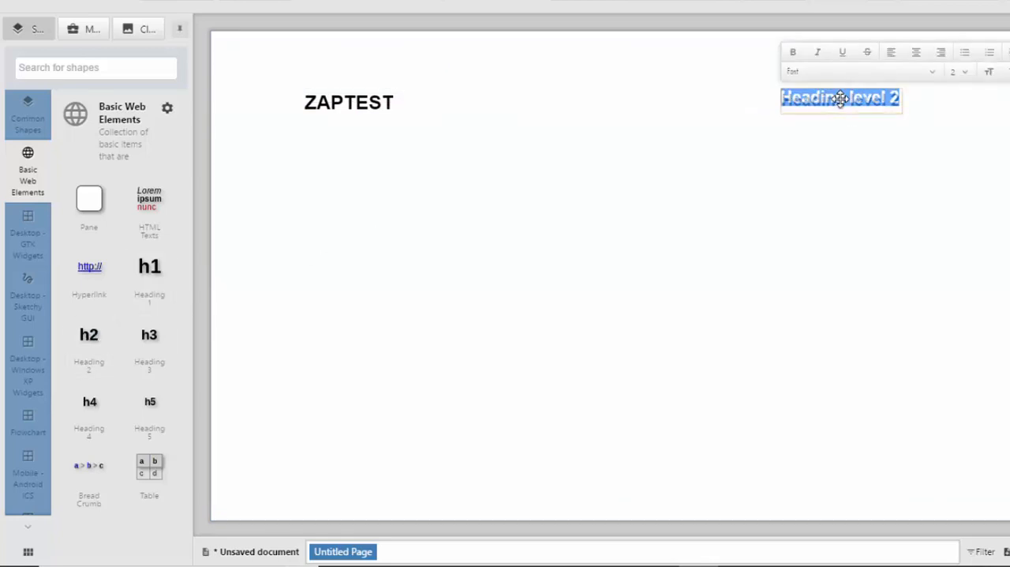
{"action": "type", "text": "Login"}
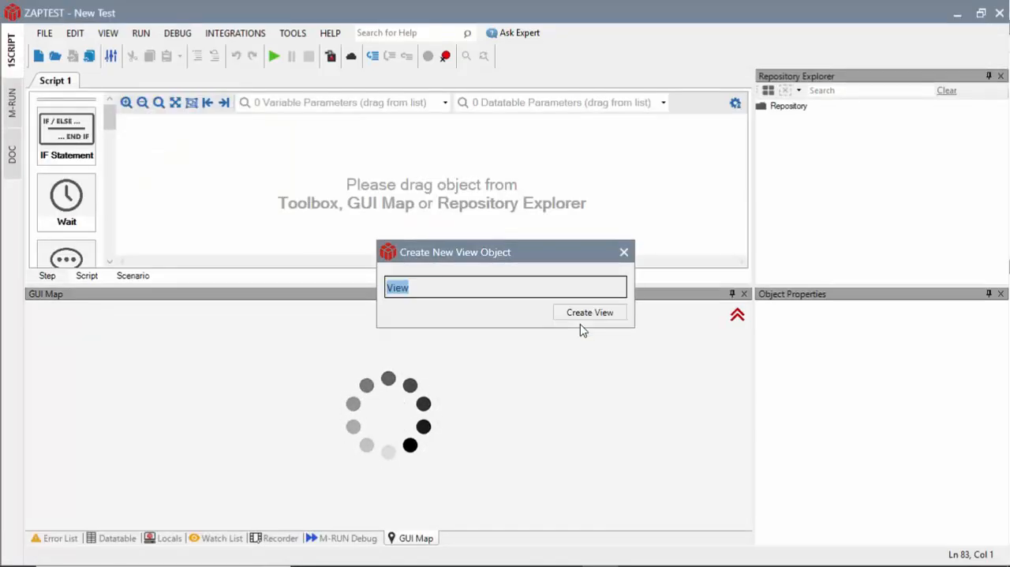
Name the view Homepage, create it, and confirm deleting the 86 extra recognised objects.
{"action": "type", "text": "Homepage"}
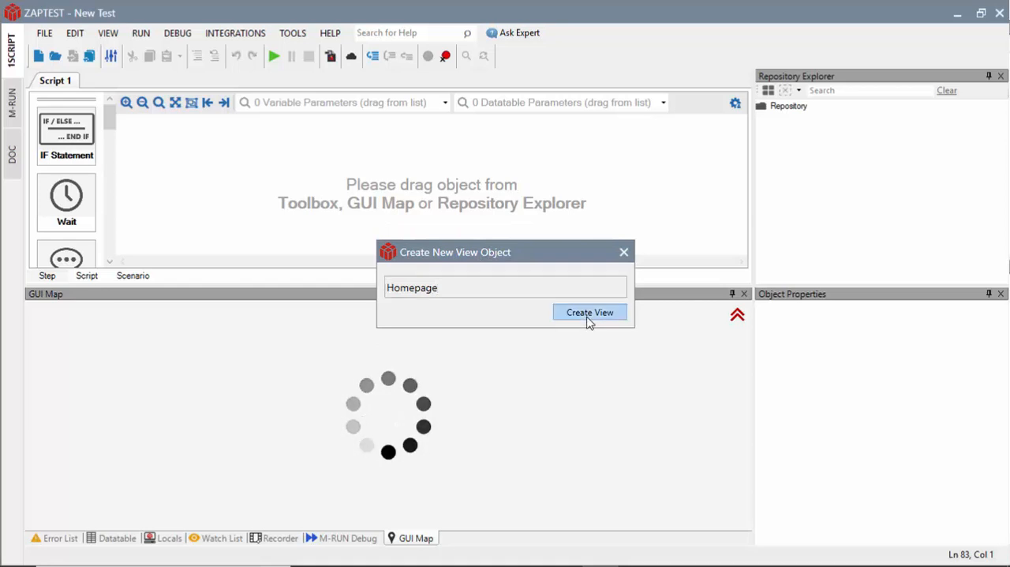
{"action": "left_click", "coordinate": [589, 312]}
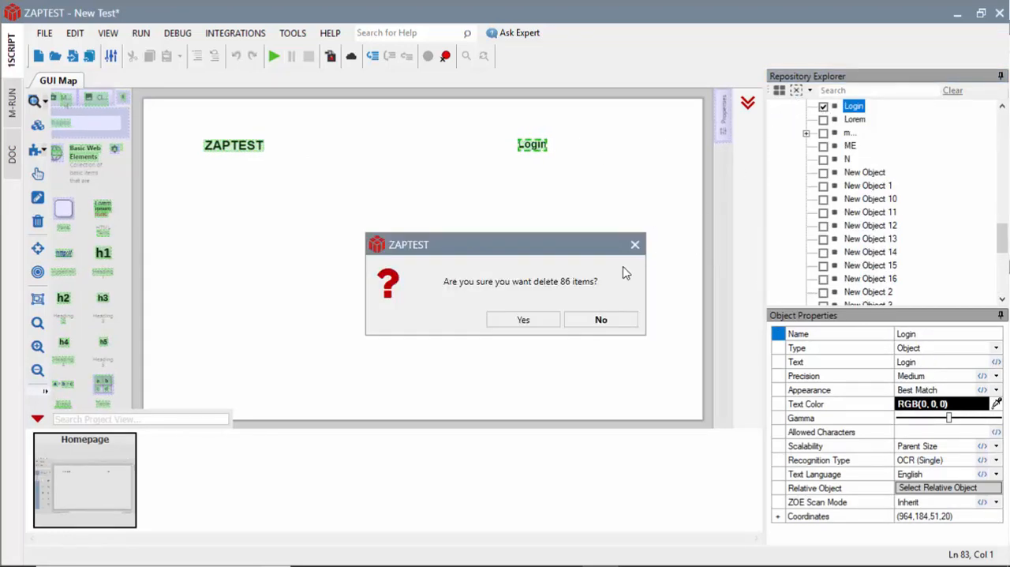
{"action": "left_click", "coordinate": [523, 319]}
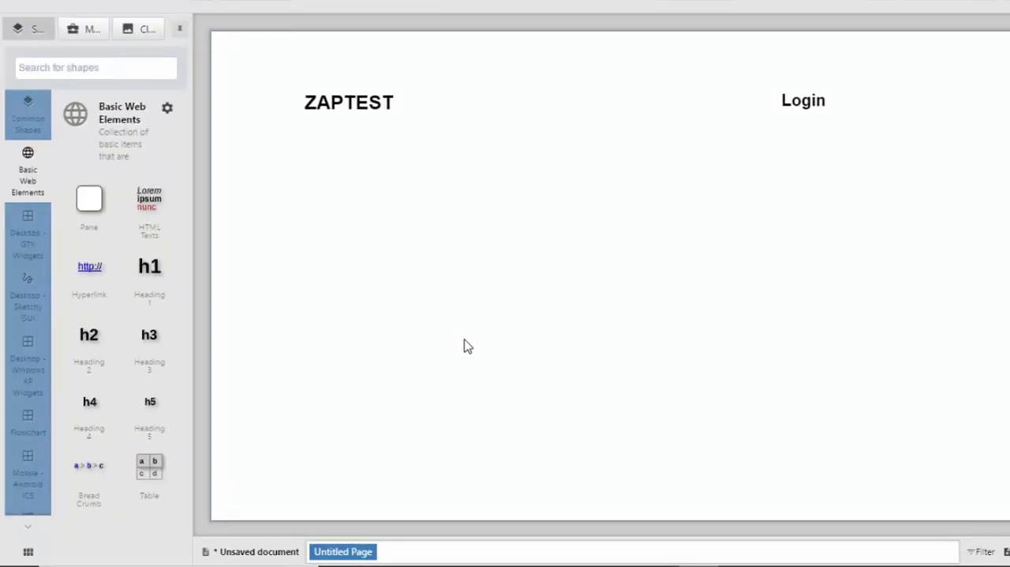
From GTK Widgets place Username and Password labels with text boxes and a button below them.
{"action": "left_click", "coordinate": [27, 233]}
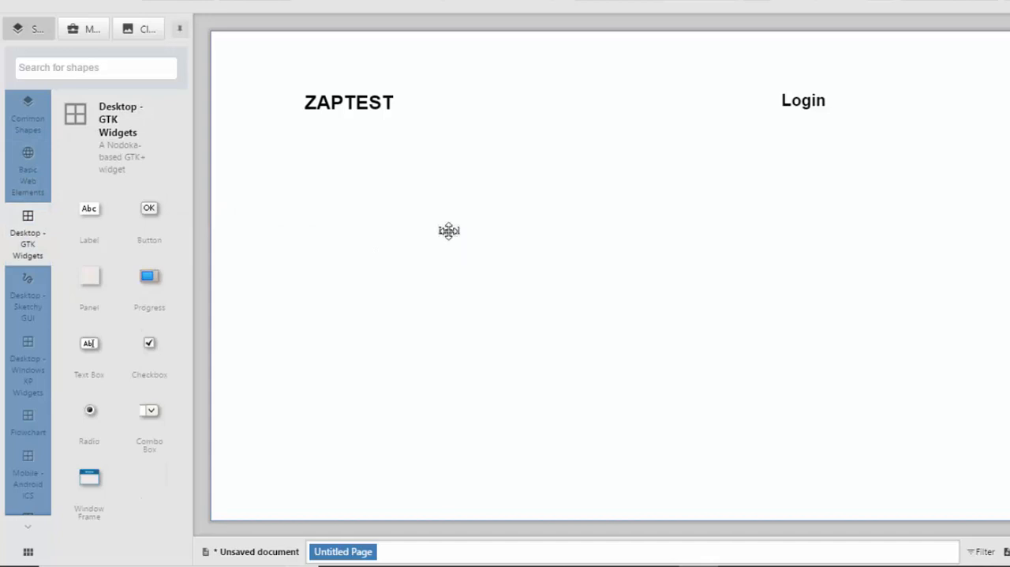
{"action": "left_click_drag", "start_coordinate": [89, 347], "coordinate": [479, 231]}
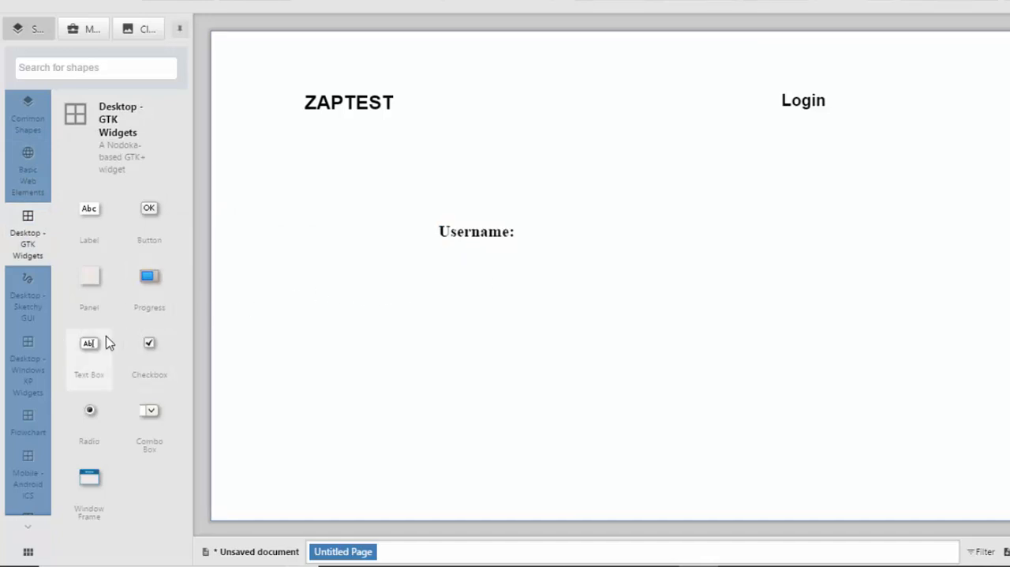
{"action": "left_click_drag", "start_coordinate": [89, 347], "coordinate": [620, 233]}
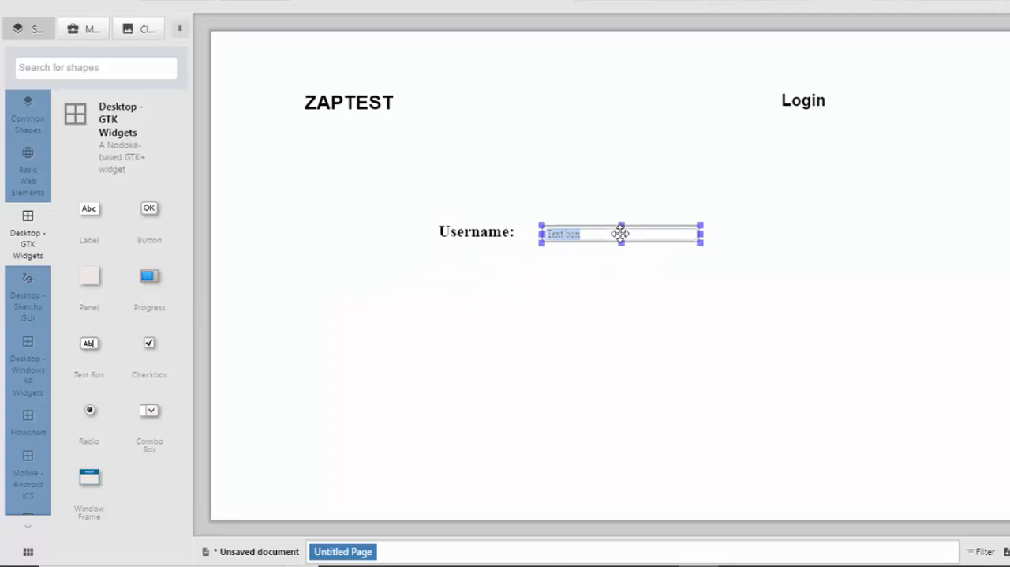
{"action": "left_click", "coordinate": [476, 276]}
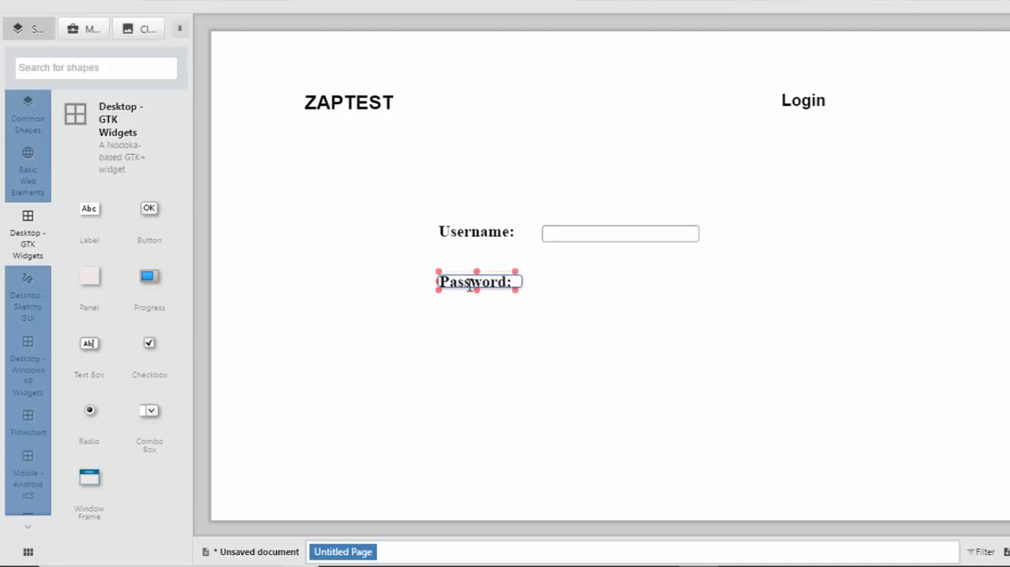
{"action": "left_click", "coordinate": [620, 231]}
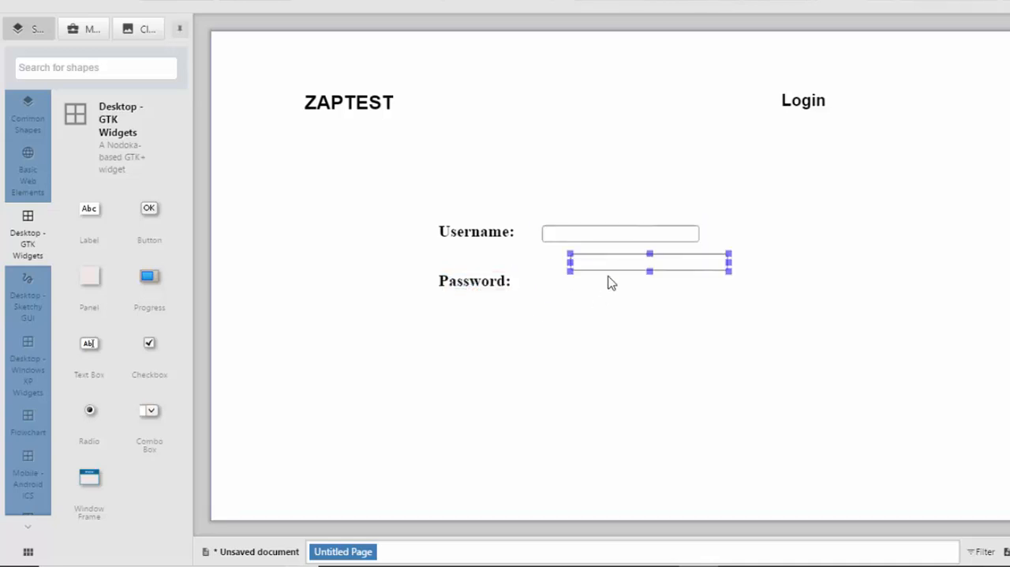
{"action": "left_click_drag", "start_coordinate": [649, 262], "coordinate": [621, 281]}
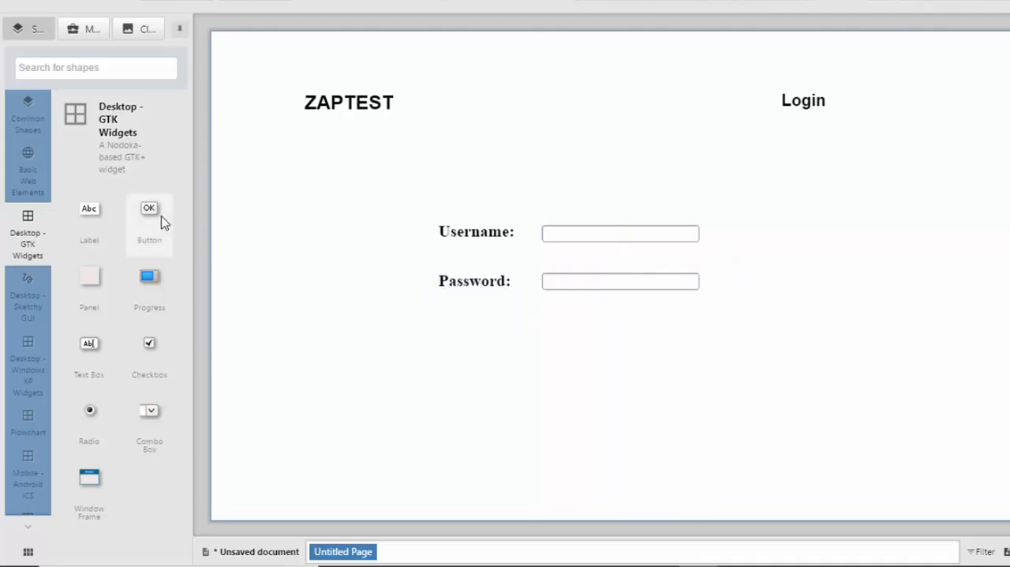
{"action": "left_click_drag", "start_coordinate": [149, 222], "coordinate": [592, 367]}
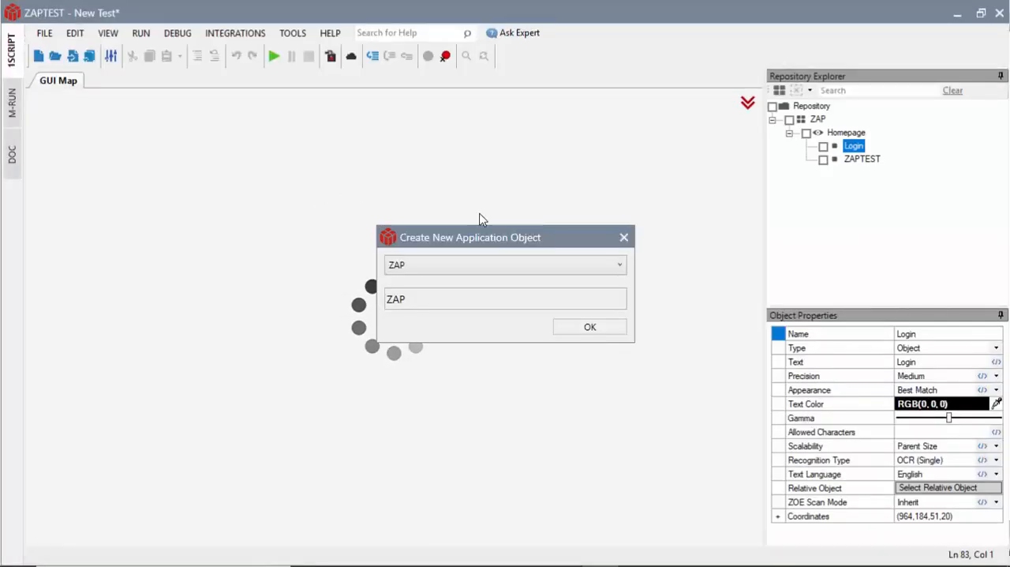
Confirm the ZAP application object and create a view named Login.
{"action": "left_click", "coordinate": [590, 327]}
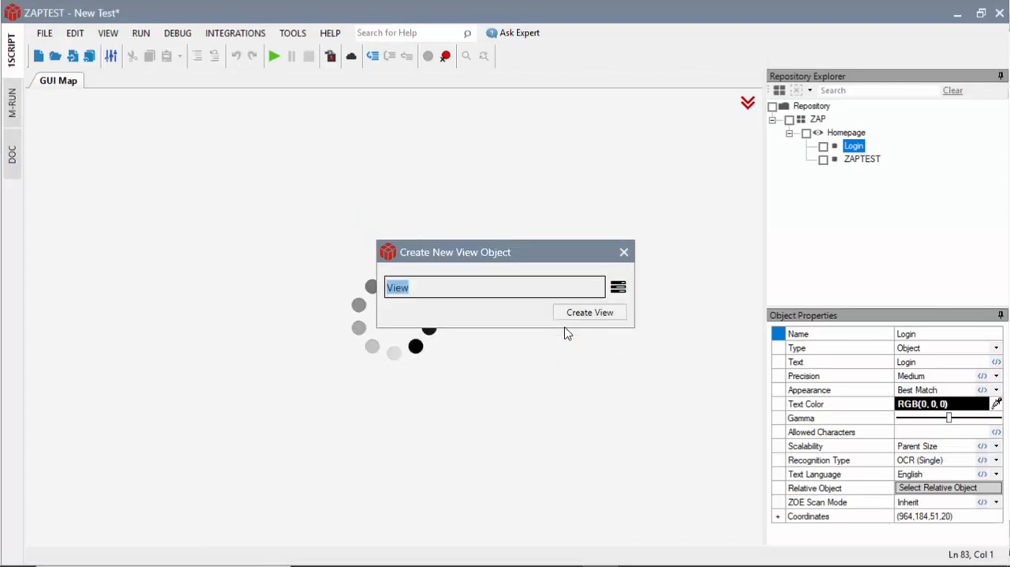
{"action": "type", "text": "Login"}
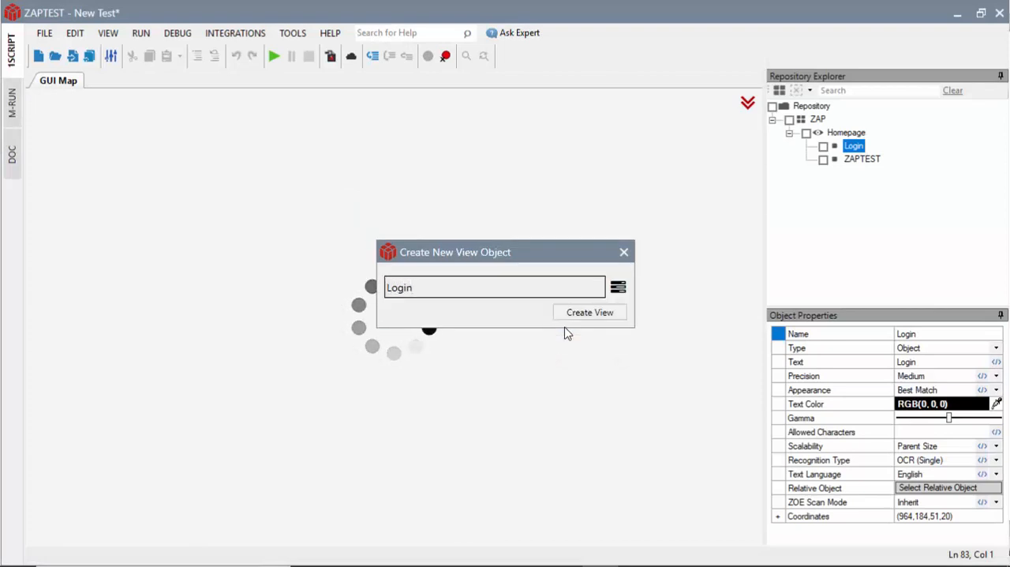
{"action": "left_click", "coordinate": [589, 312]}
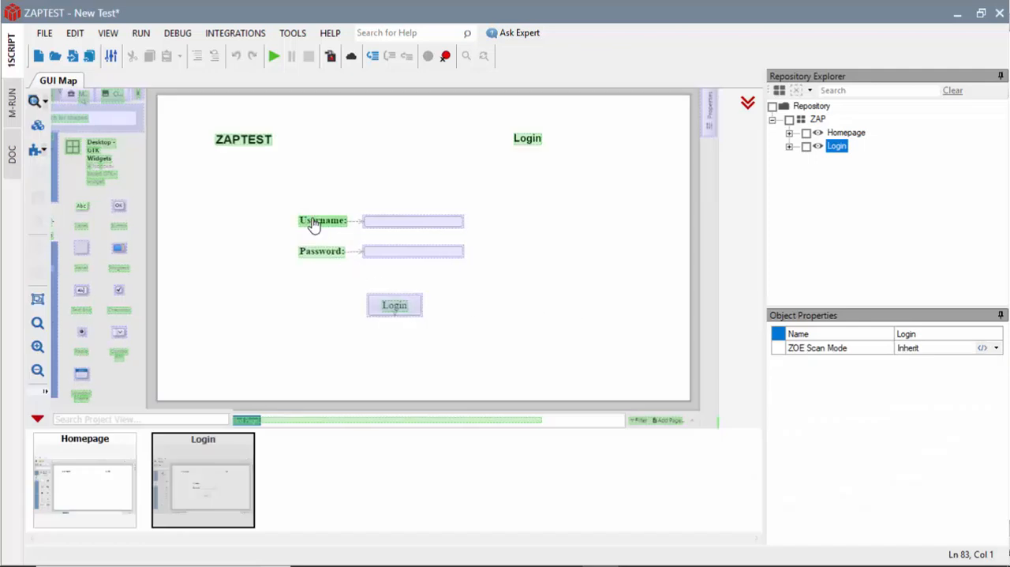
Keep the Username form objects in the capture and delete the 78 unneeded recognised items.
{"action": "left_click", "coordinate": [322, 221]}
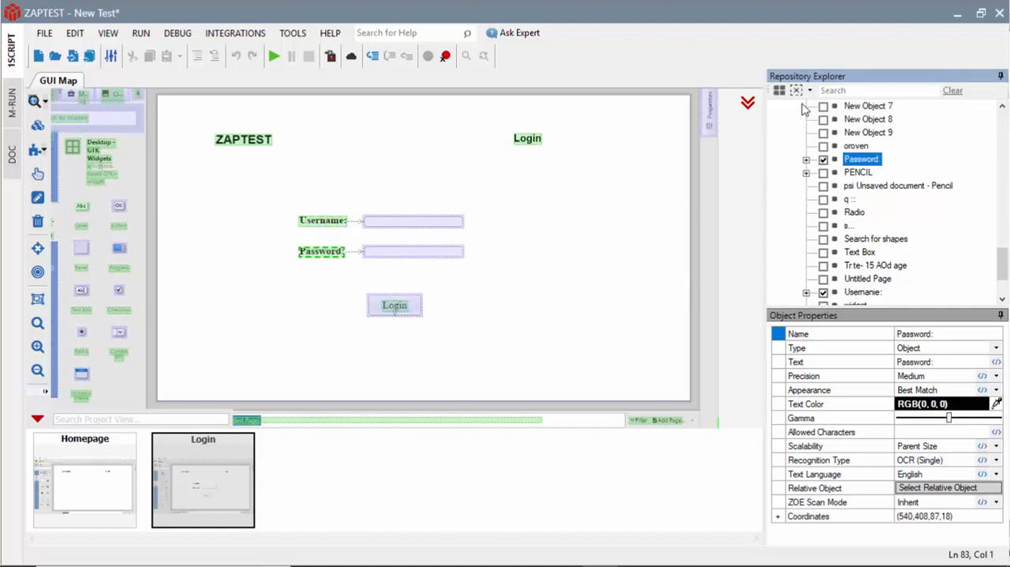
{"action": "left_click", "coordinate": [37, 221]}
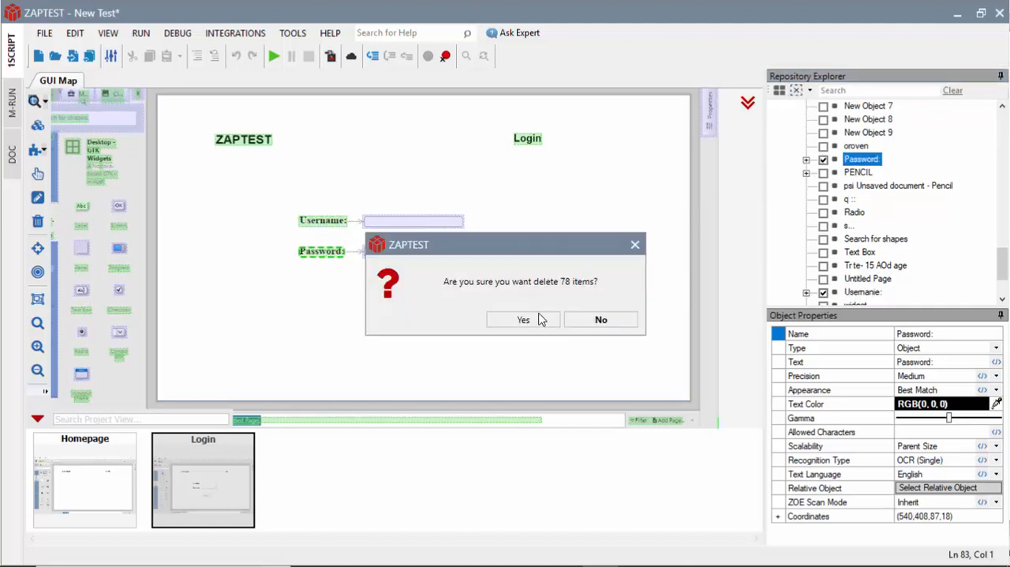
{"action": "left_click", "coordinate": [523, 319]}
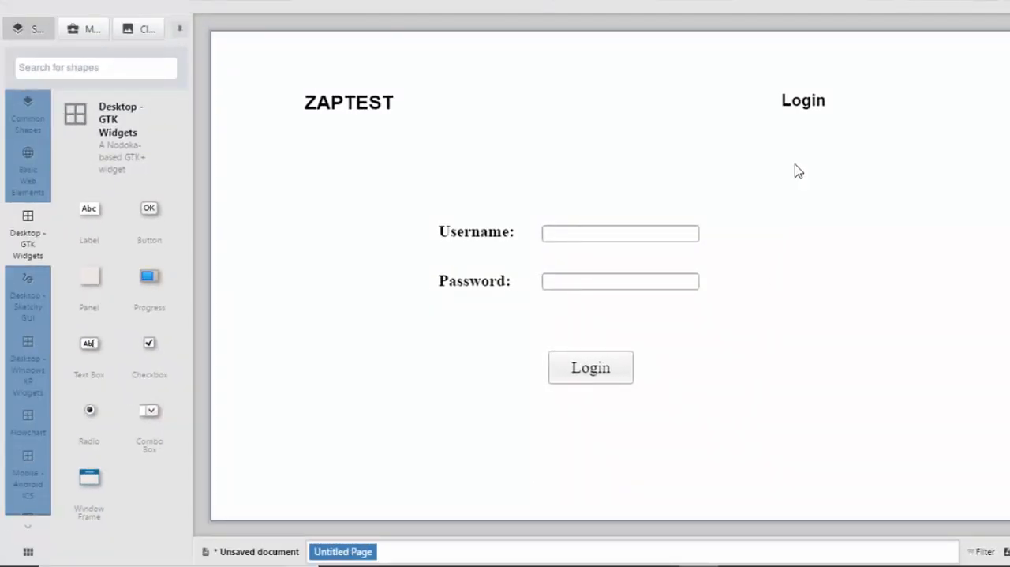
Rename the Login heading to User Zone.
{"action": "type", "text": "User Zon"}
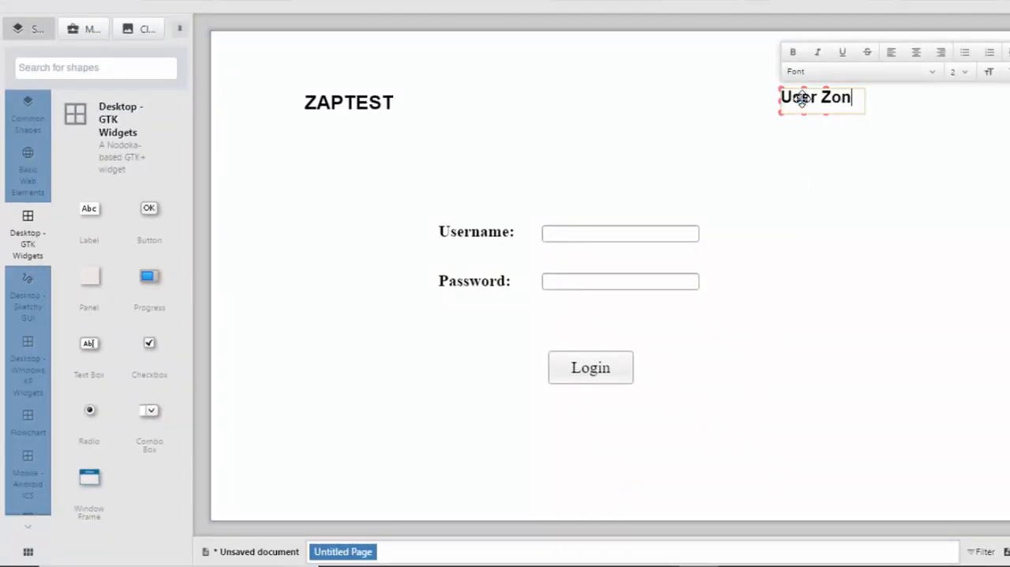
{"action": "left_click", "coordinate": [789, 161]}
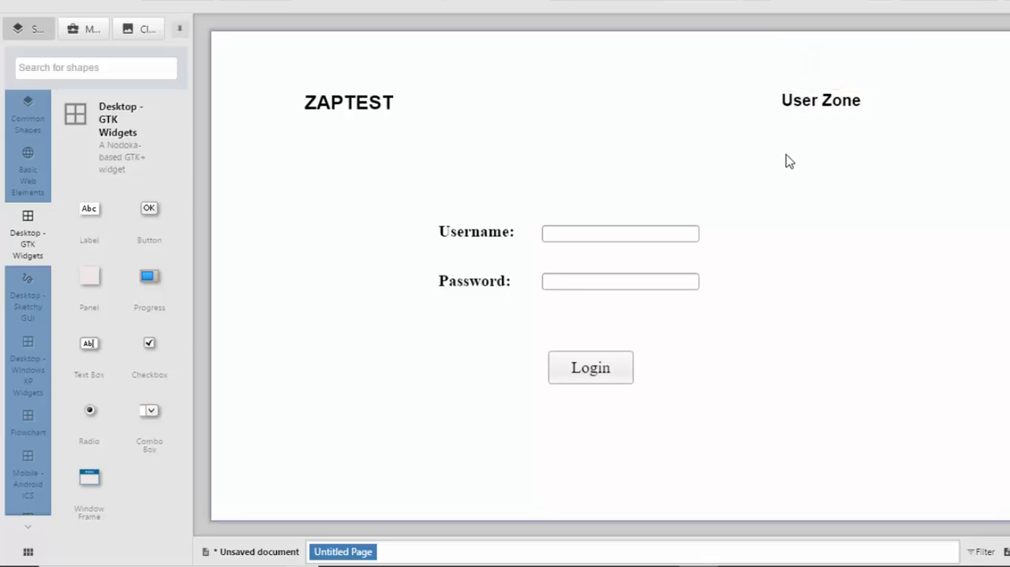
{"action": "left_click", "coordinate": [28, 170]}
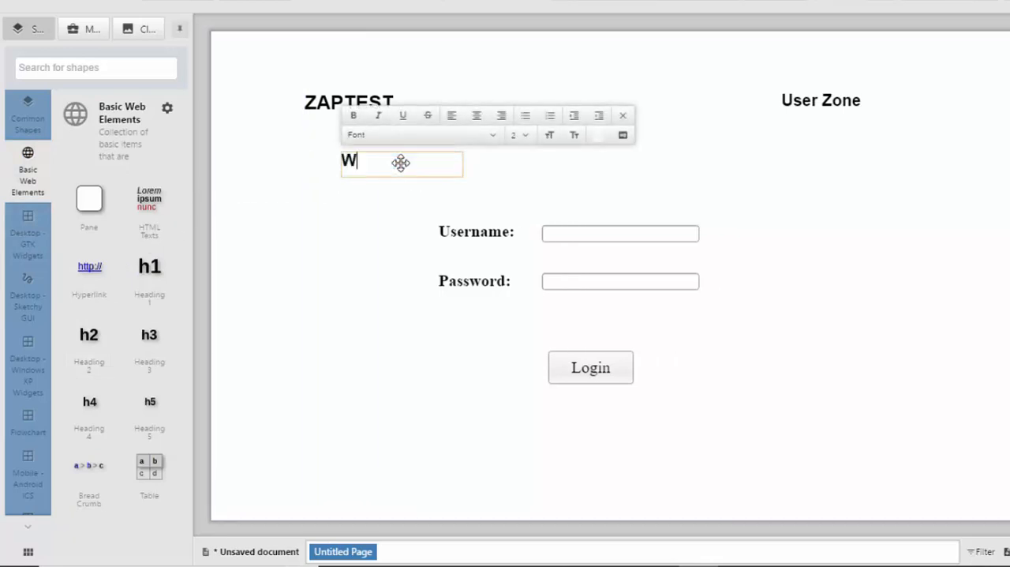
Add a Welcome, Tester1 heading and relabel the button Logout.
{"action": "type", "text": "elcome, Tester1"}
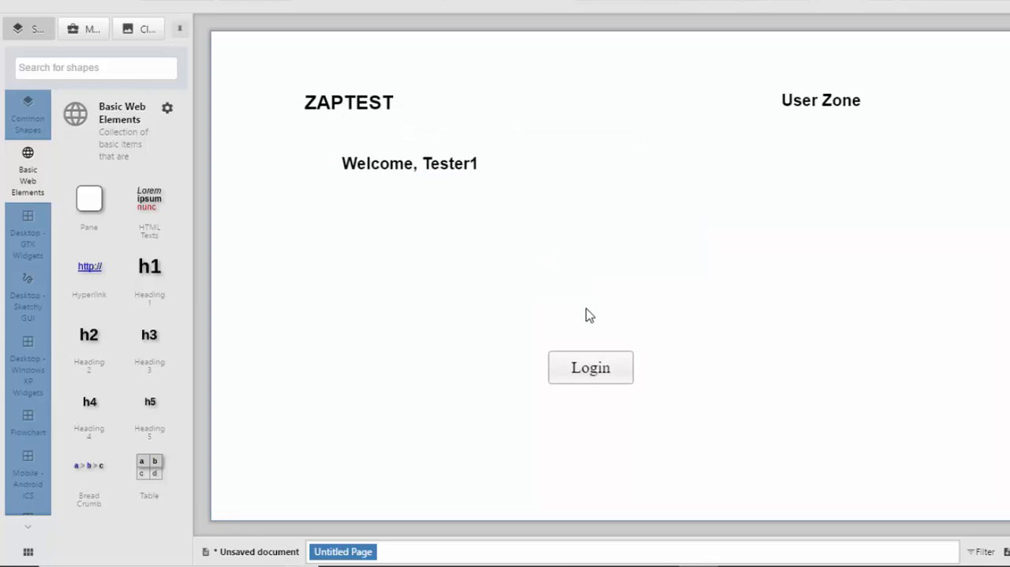
{"action": "left_click", "coordinate": [590, 367]}
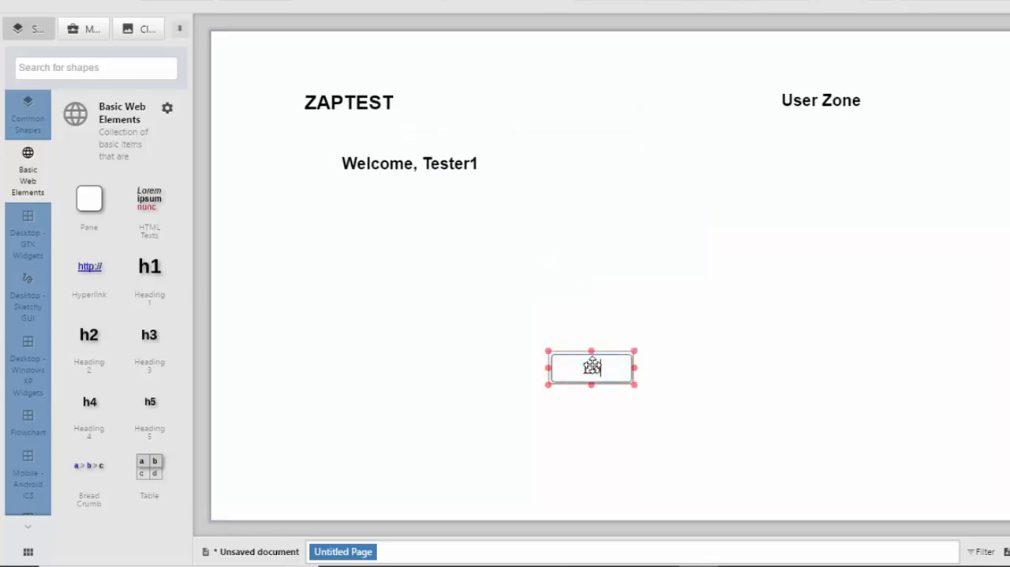
{"action": "type", "text": "Logout"}
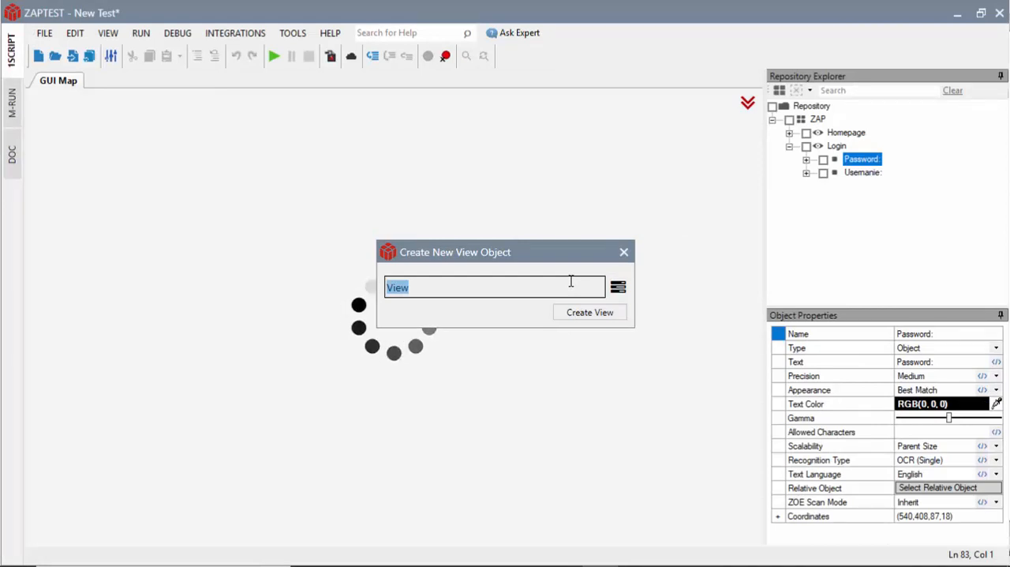
Create the UserZone view and select the Welcome, Tester1 greeting in the GUI Map capture.
{"action": "left_click", "coordinate": [590, 311]}
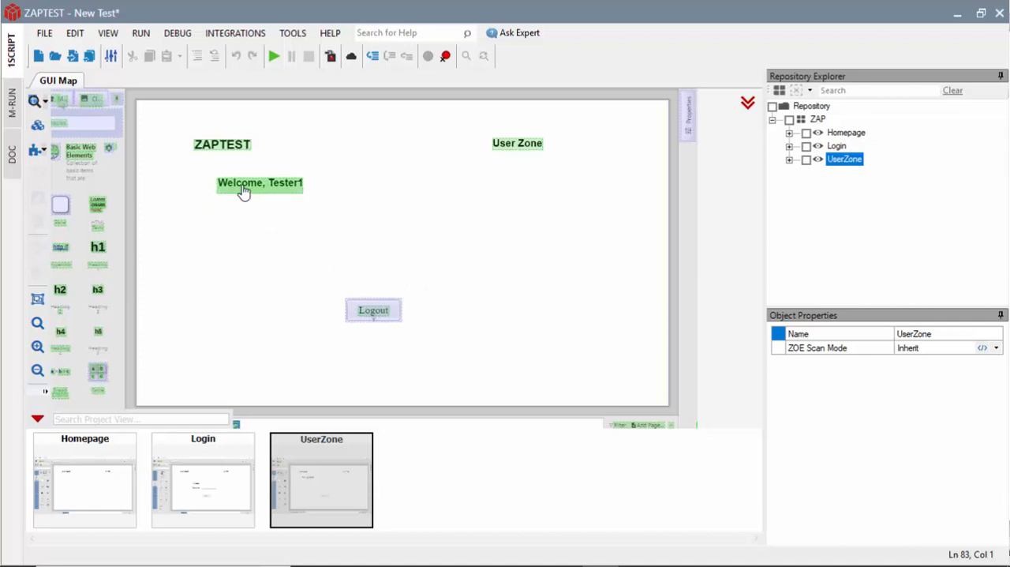
{"action": "left_click", "coordinate": [260, 182]}
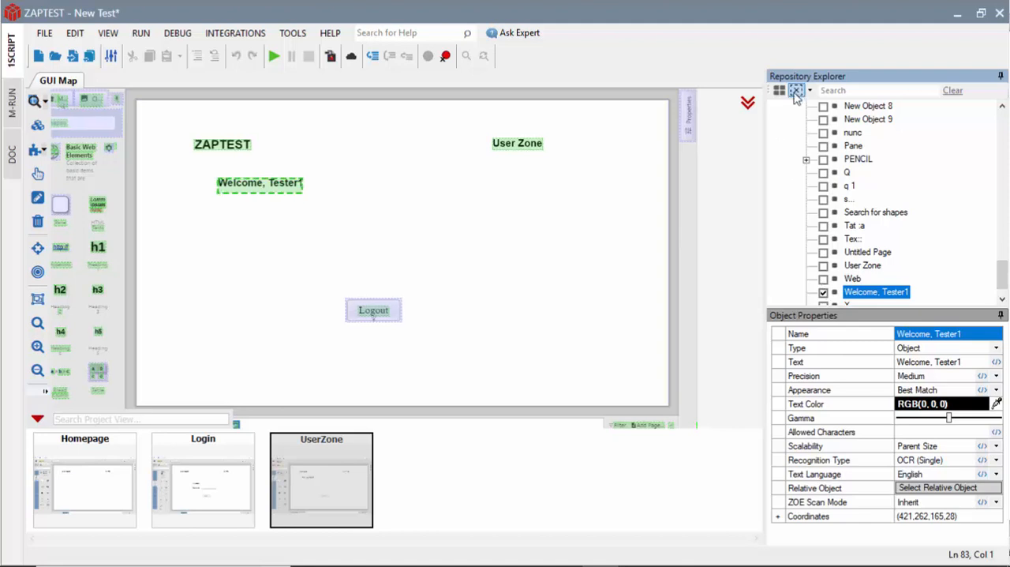
Remove all 88 unused repository objects, confirm Yes, and collapse the GUI Map panel.
{"action": "left_click", "coordinate": [796, 90]}
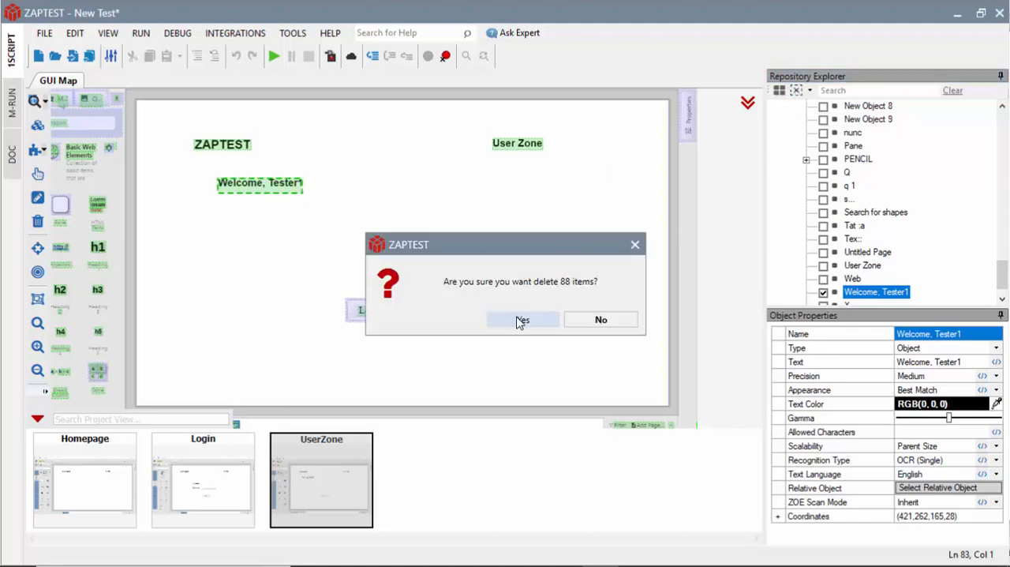
{"action": "left_click", "coordinate": [522, 319]}
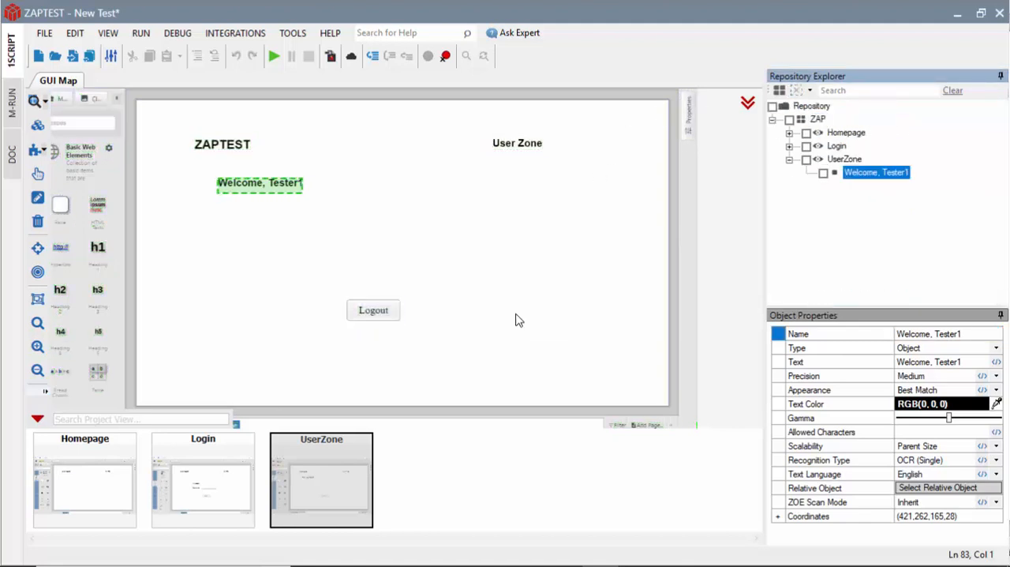
{"action": "left_click", "coordinate": [747, 103]}
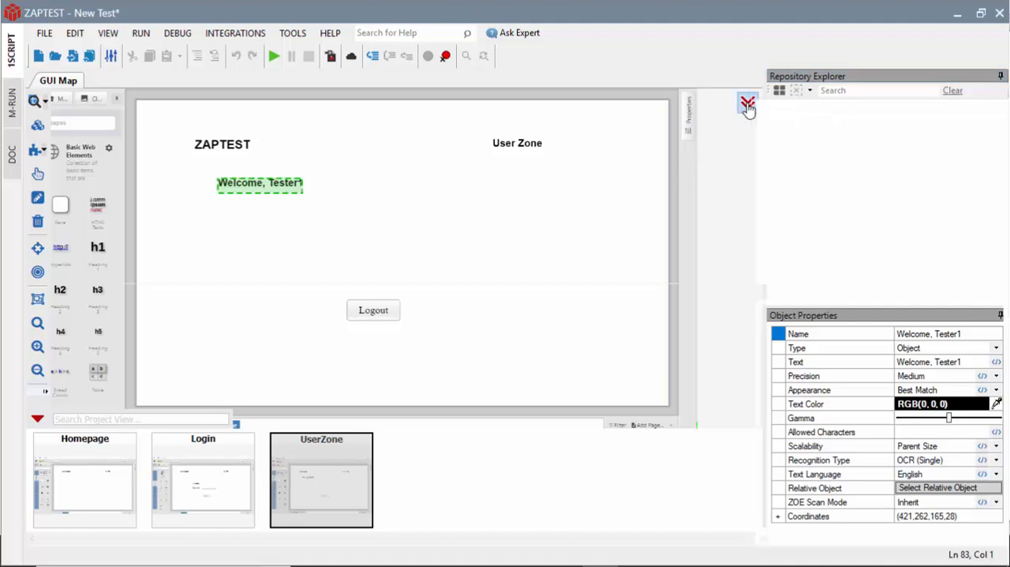
{"action": "left_click", "coordinate": [746, 103]}
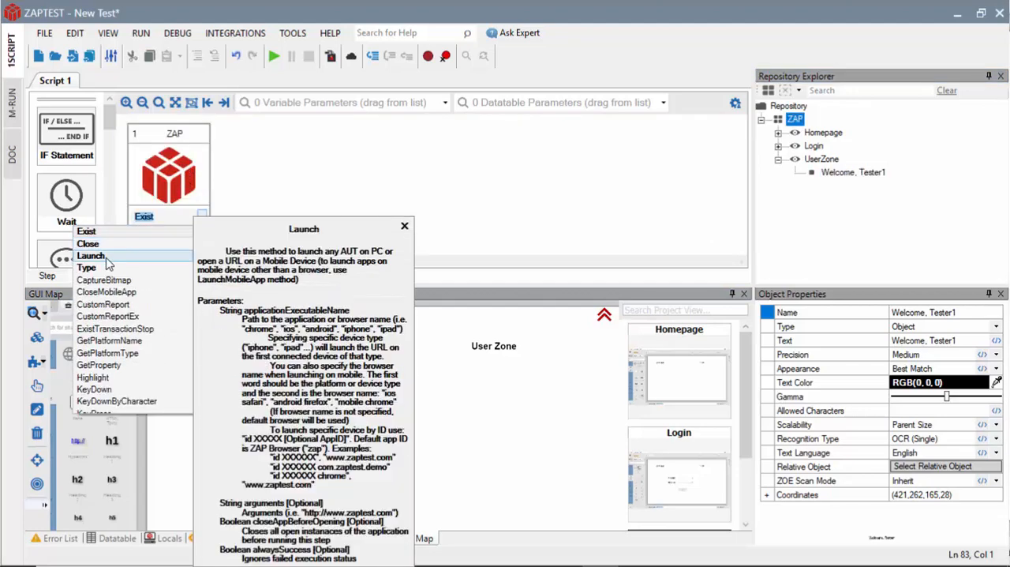
{"action": "left_click", "coordinate": [91, 255]}
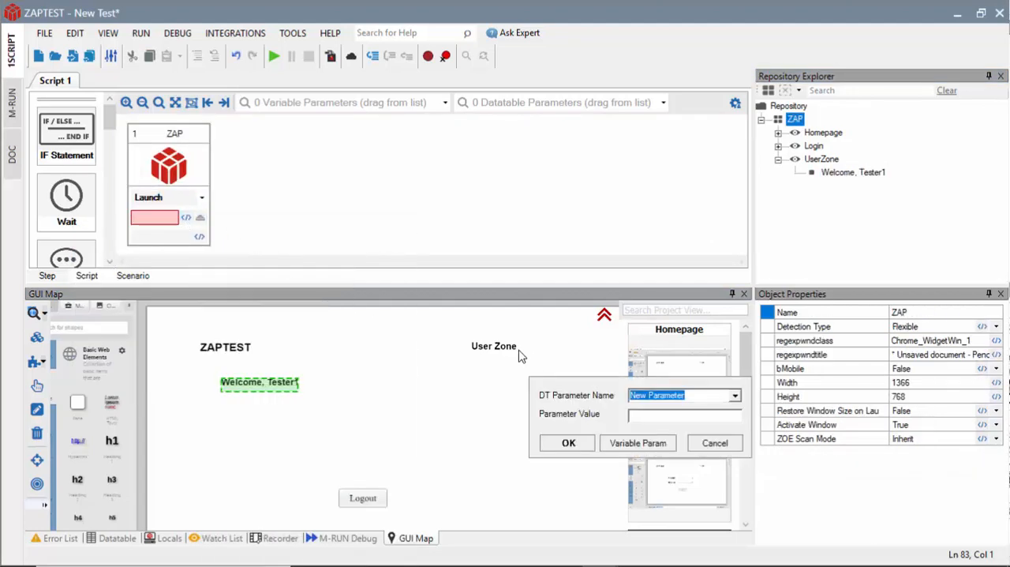
{"action": "type", "text": "Browser"}
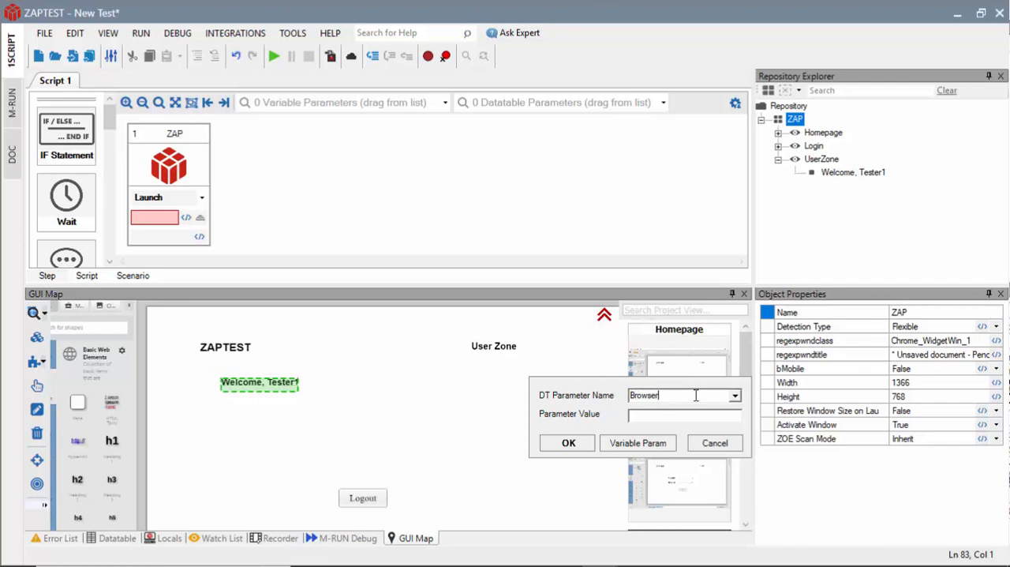
{"action": "type", "text": "firefox"}
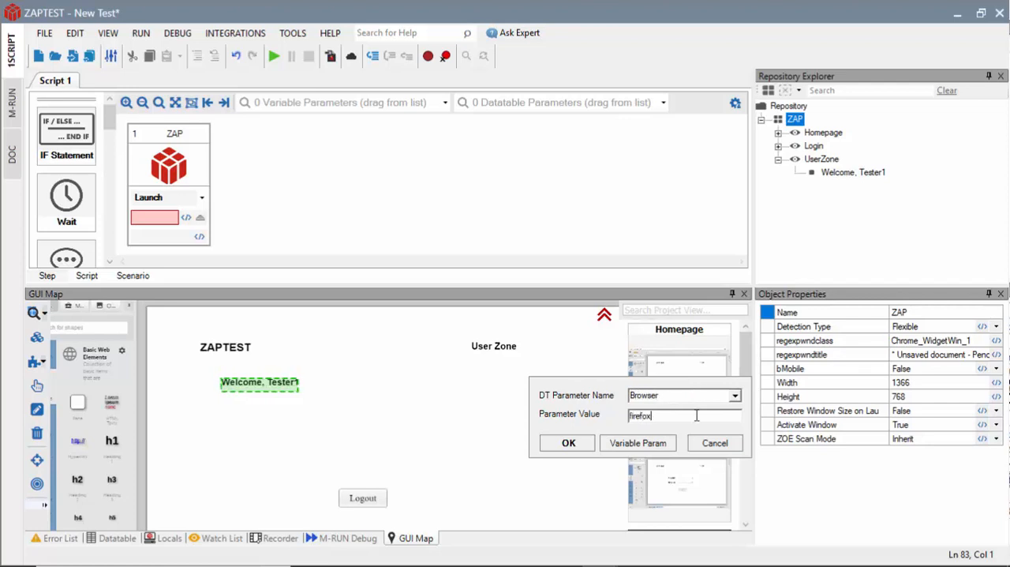
{"action": "left_click", "coordinate": [568, 442]}
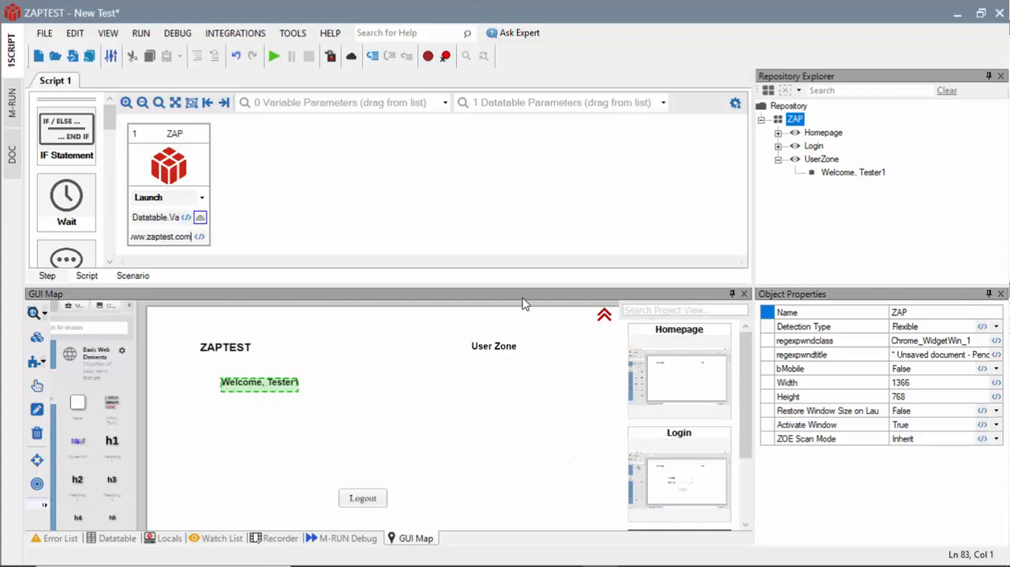
From the Homepage view add a step that clicks the Login link.
{"action": "left_click", "coordinate": [824, 132]}
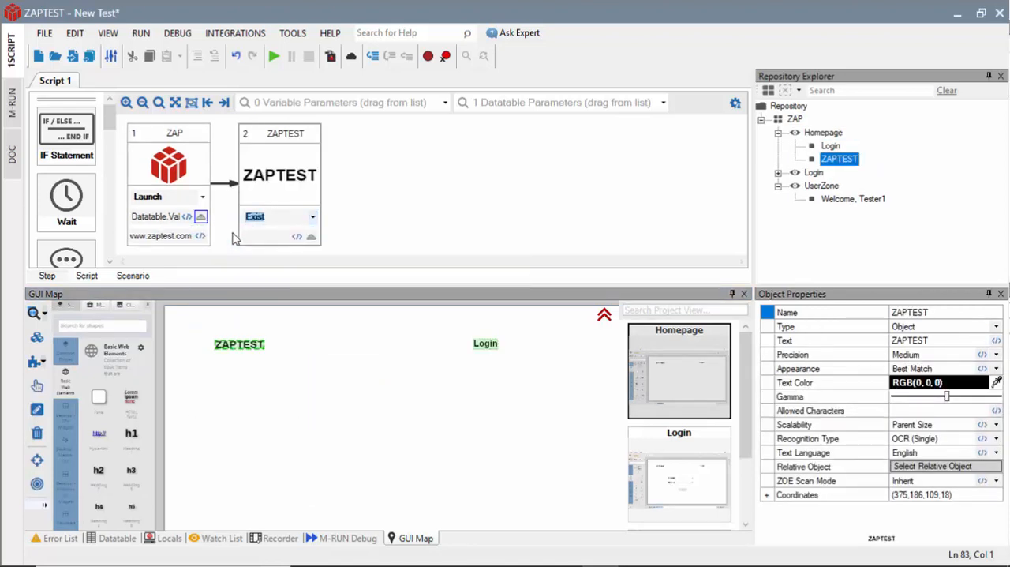
{"action": "left_click", "coordinate": [424, 216]}
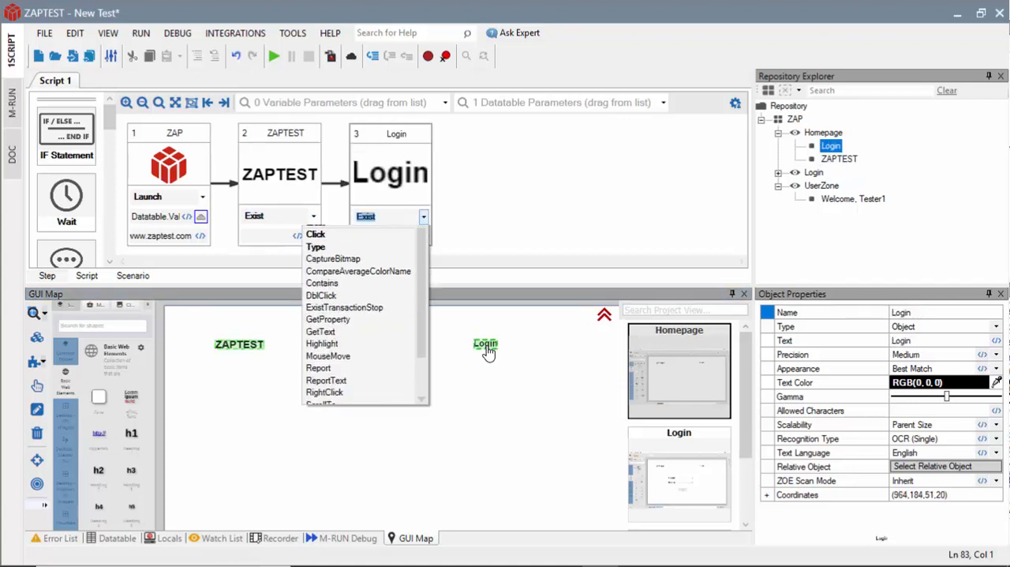
{"action": "left_click", "coordinate": [316, 234]}
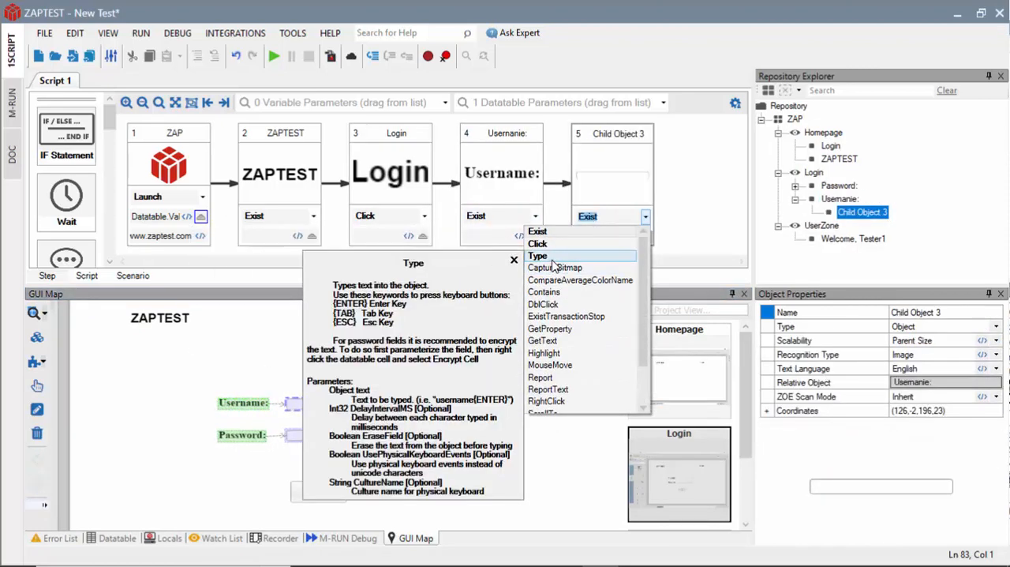
{"action": "left_click", "coordinate": [537, 255]}
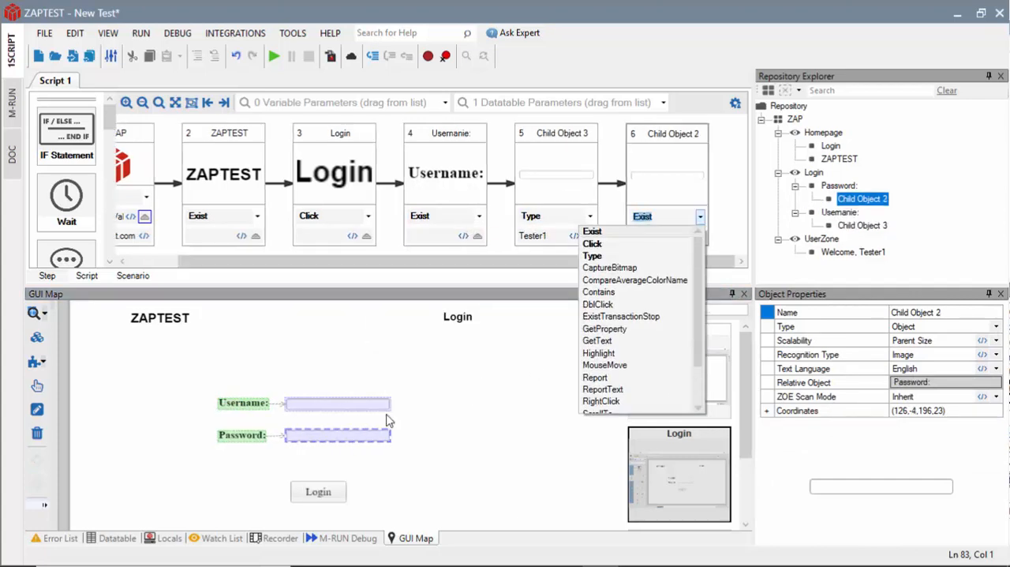
{"action": "left_click", "coordinate": [592, 255]}
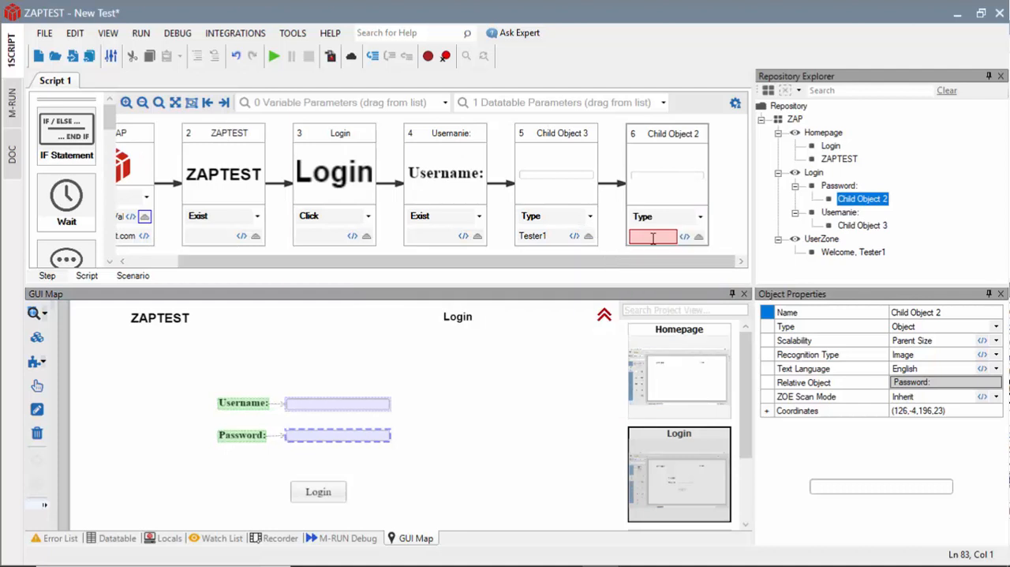
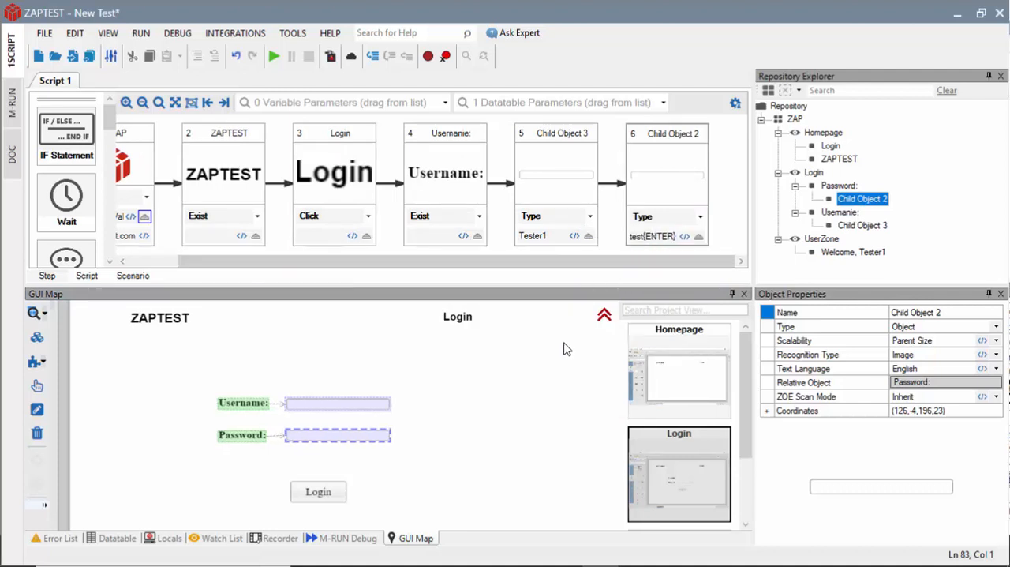
{"action": "left_click", "coordinate": [821, 239]}
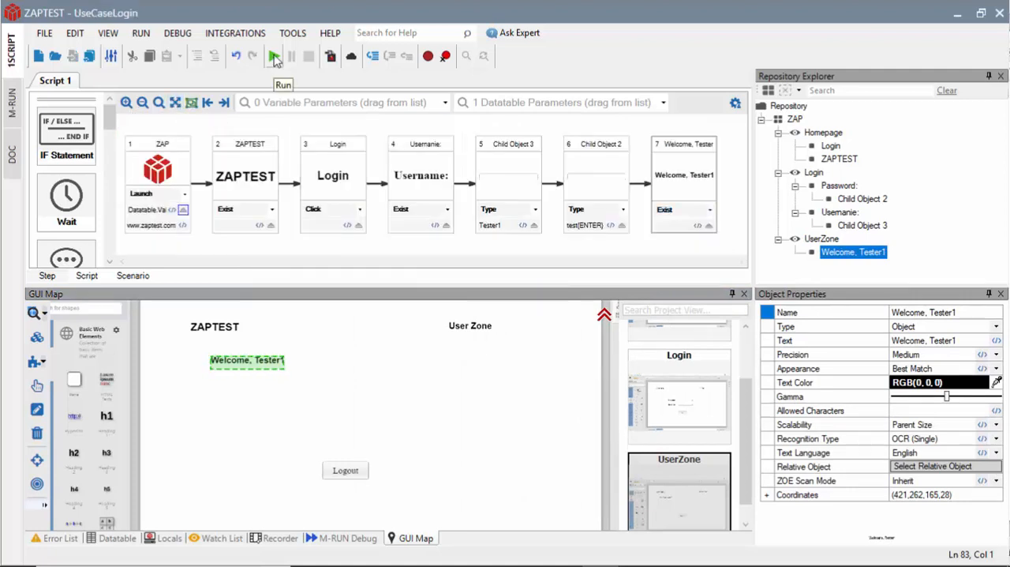
Run UseCaseLogin so Firefox opens zaptest.com, reaches the forum login and signs in as Tester1.
{"action": "left_click", "coordinate": [274, 56]}
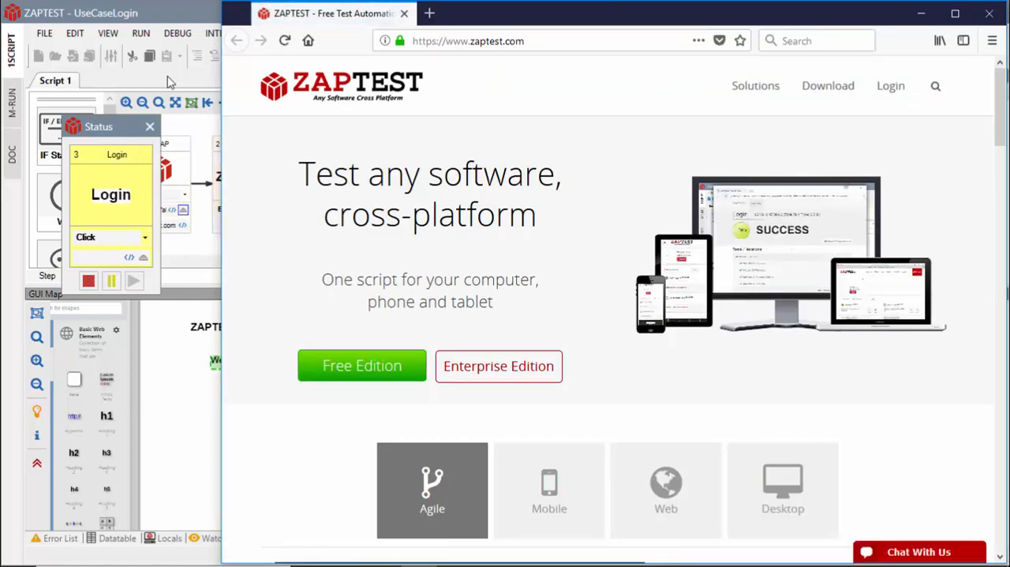
{"action": "left_click", "coordinate": [891, 85]}
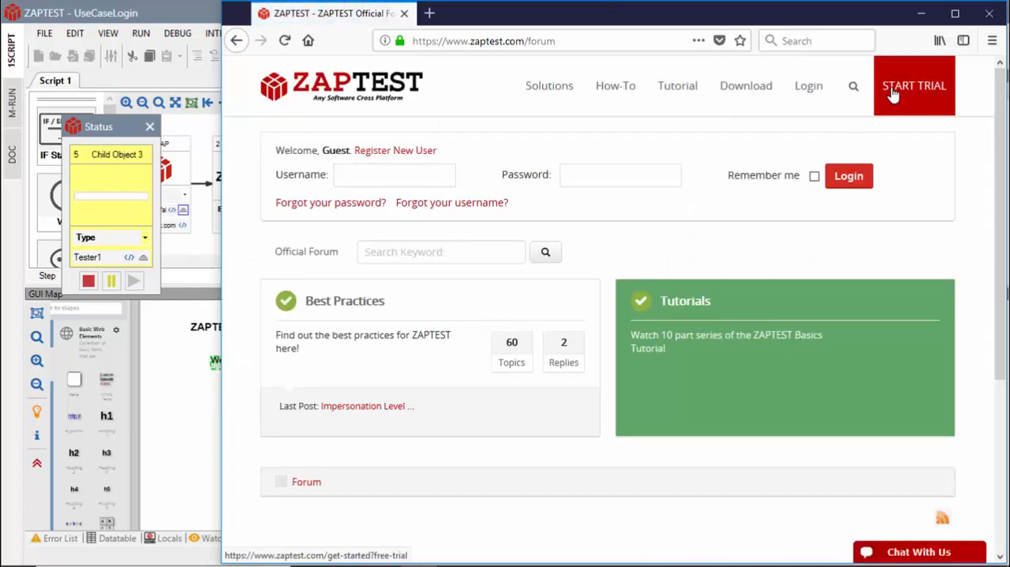
{"action": "type", "text": "Tester1"}
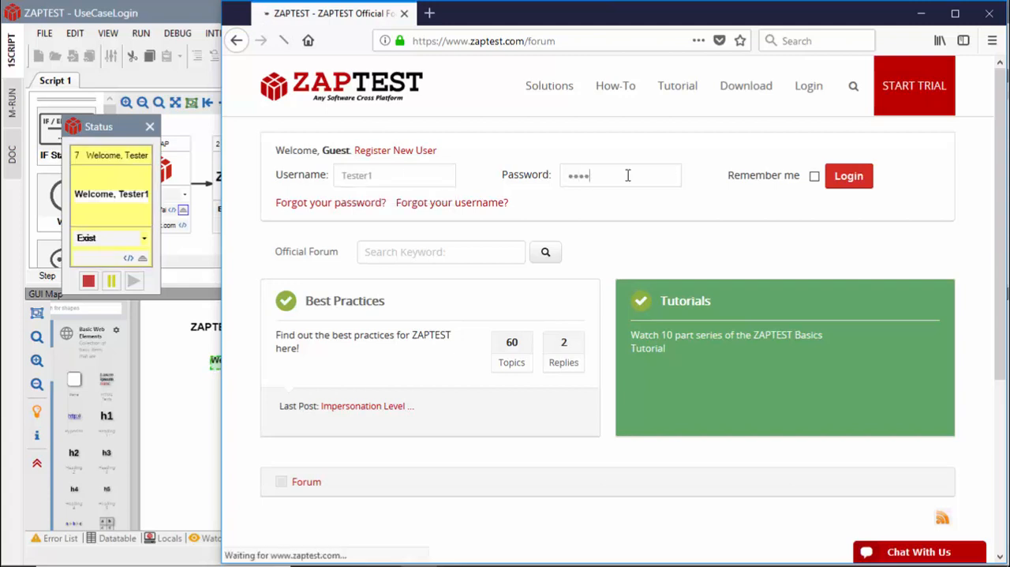
{"action": "left_click", "coordinate": [849, 175]}
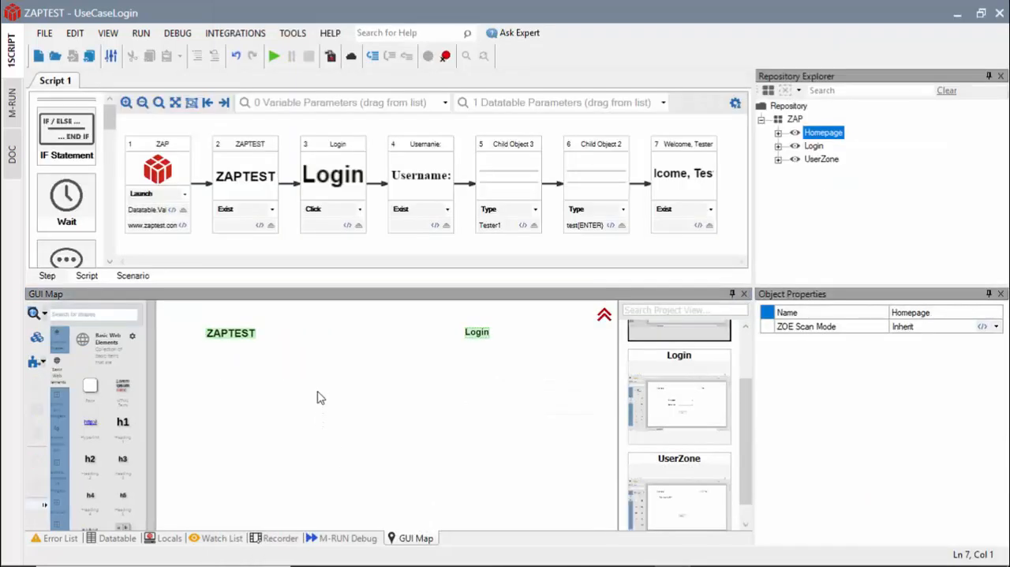
{"action": "mouse_move", "coordinate": [331, 55]}
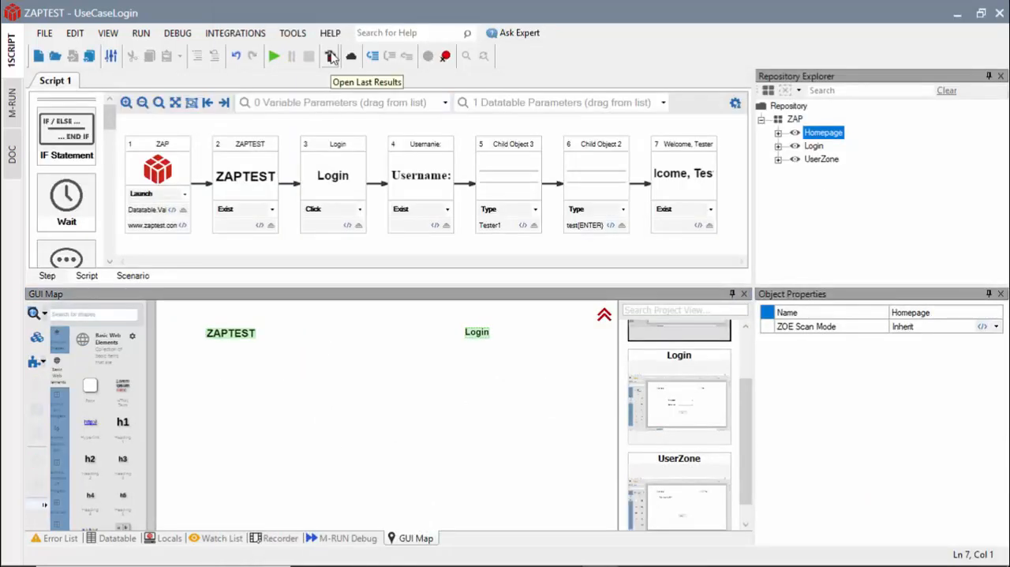
View the last run's results report in Chrome and expand the rows to reveal each step's screenshot.
{"action": "left_click", "coordinate": [330, 55]}
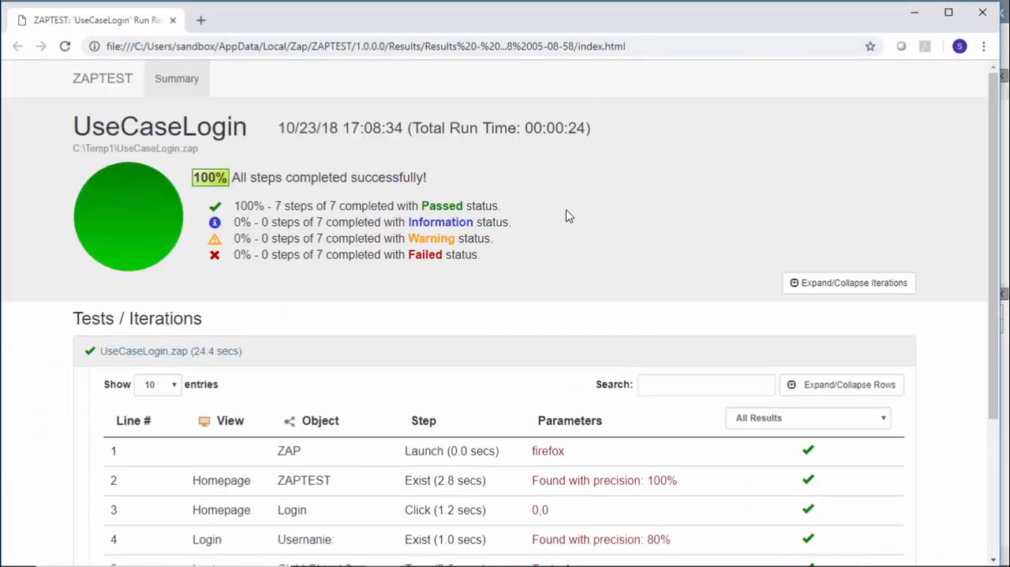
{"action": "scroll", "scroll_direction": "down", "scroll_amount": 3}
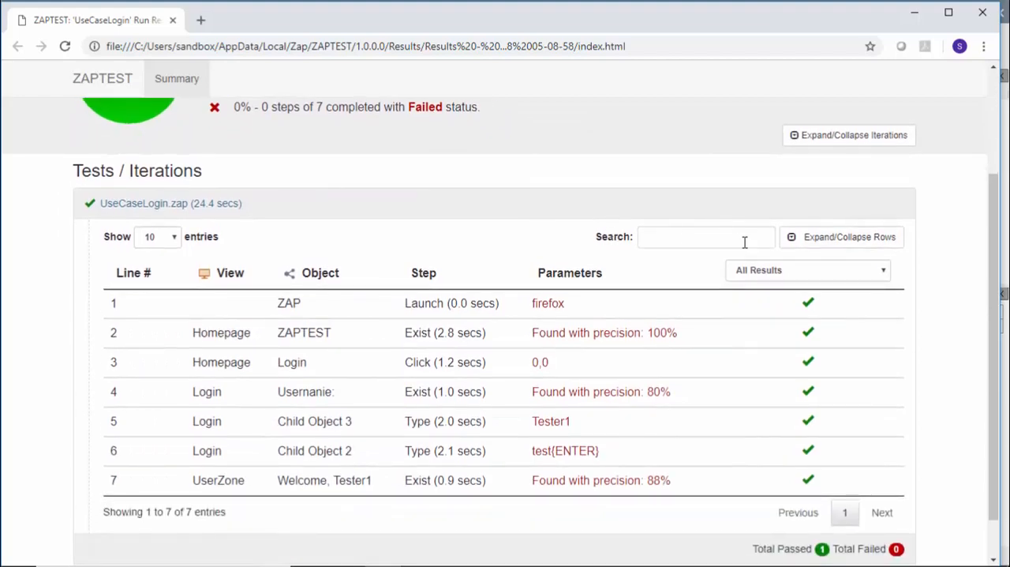
{"action": "left_click", "coordinate": [841, 237]}
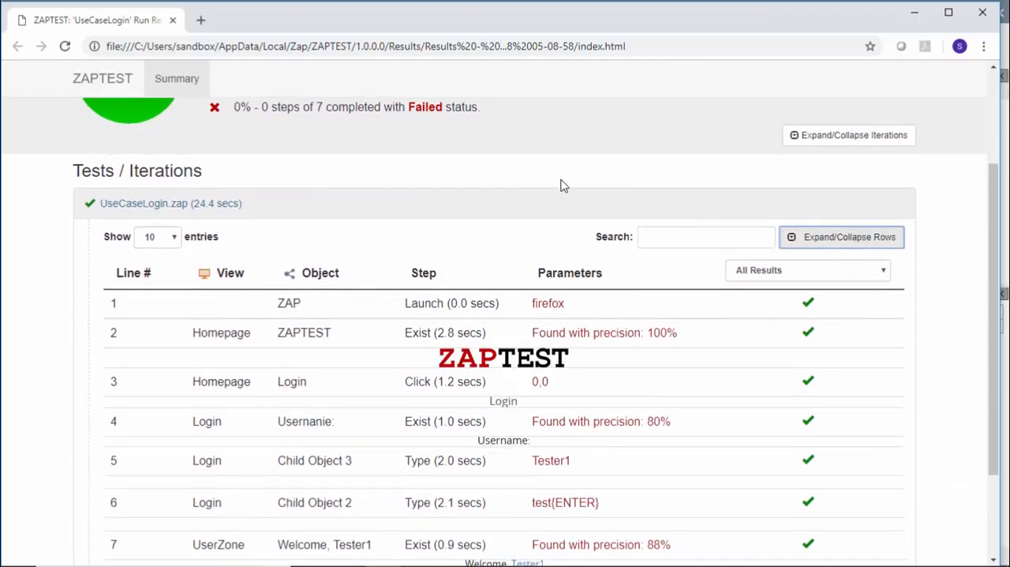
{"action": "scroll", "scroll_direction": "down", "scroll_amount": 3}
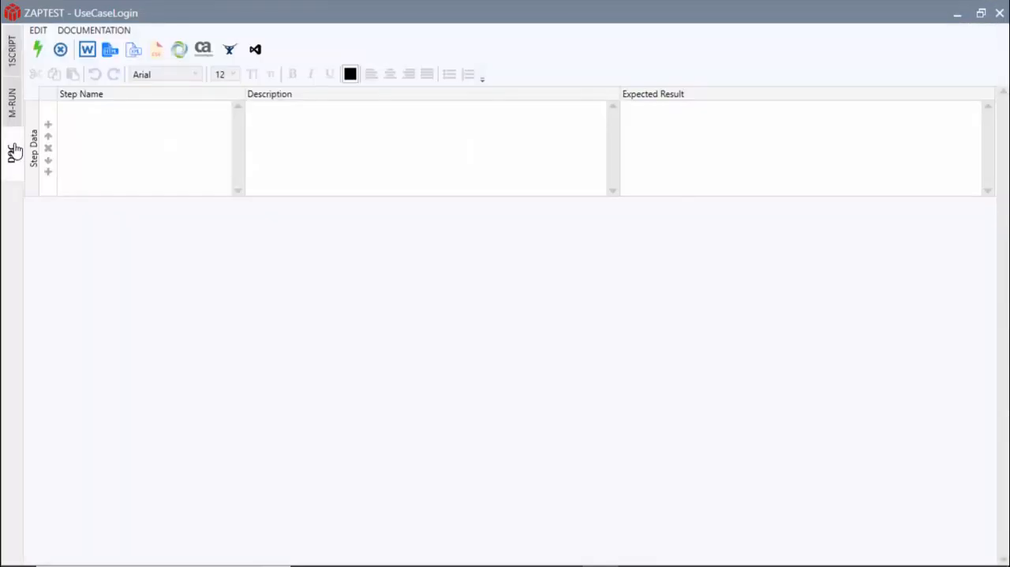
Auto-generate the UseCaseLogin step documentation from the script in the DOC view.
{"action": "left_click", "coordinate": [38, 49]}
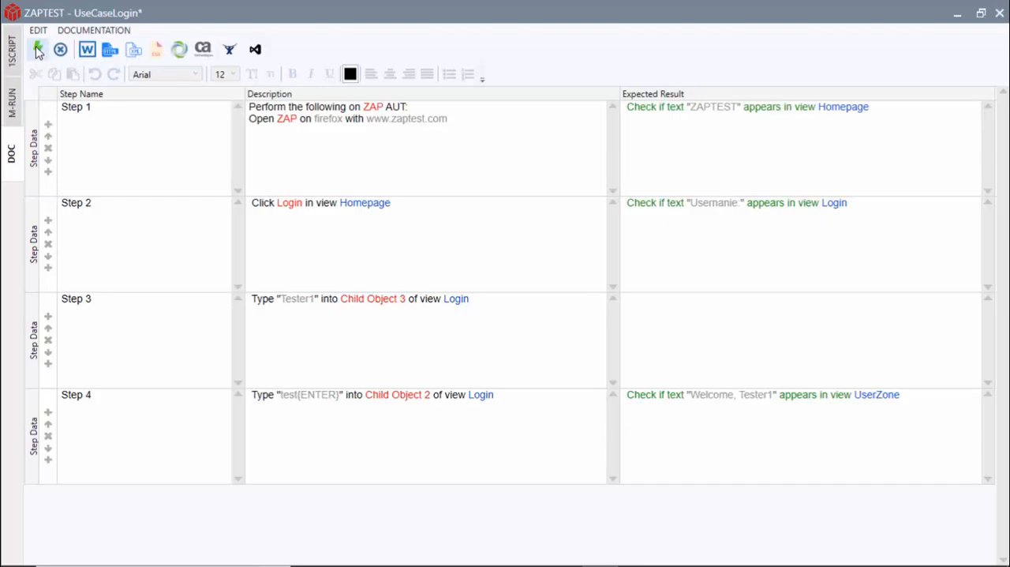
{"action": "left_click", "coordinate": [38, 49]}
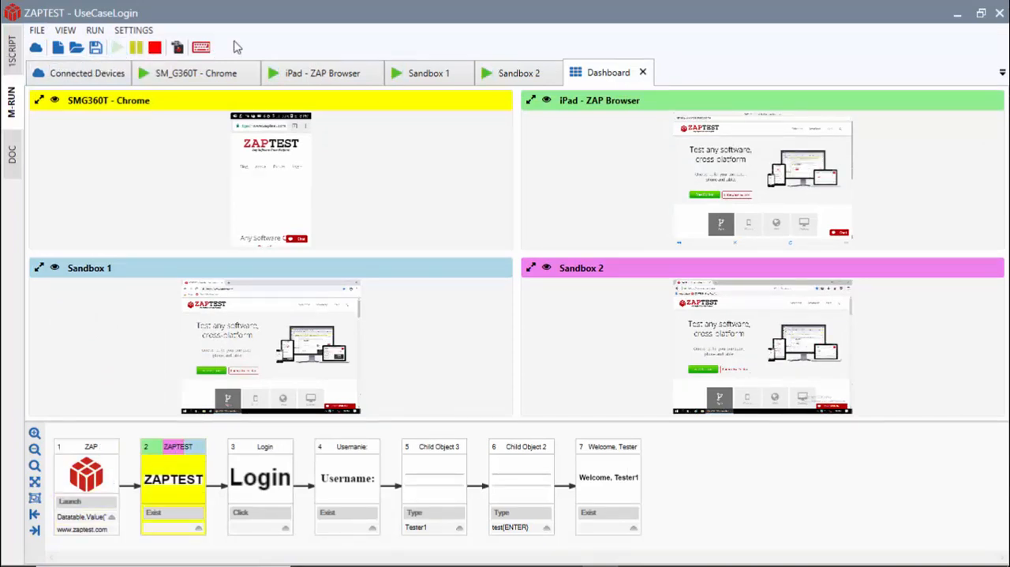
Start the multi-device run and watch the four devices advance on the M-RUN dashboard.
{"action": "left_click", "coordinate": [260, 446]}
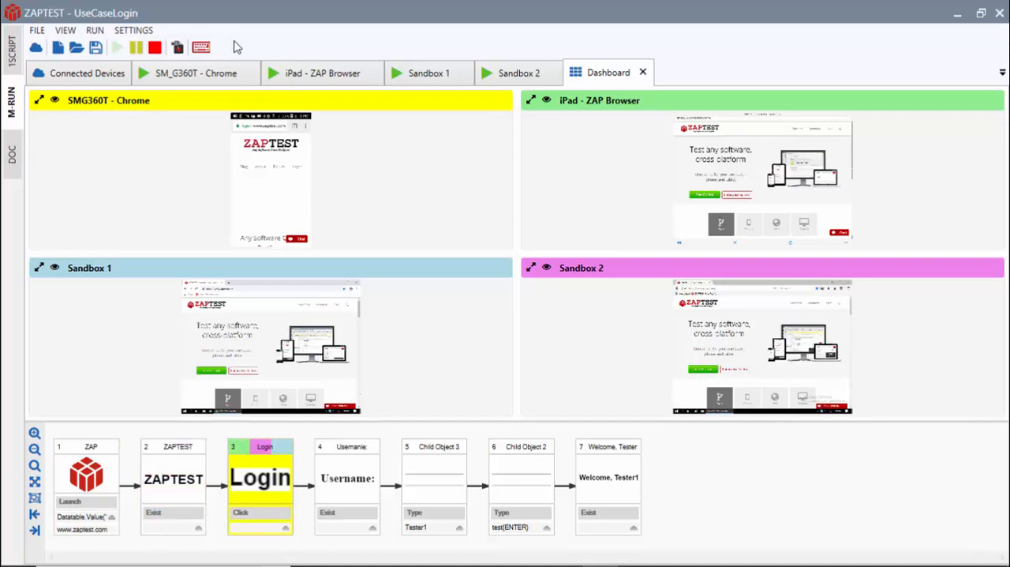